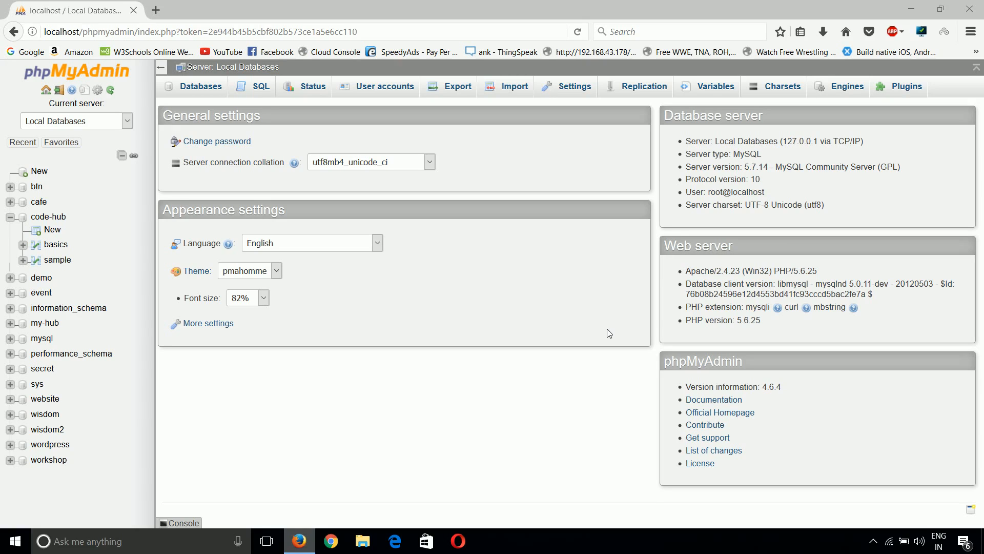
{"action": "mouse_move", "coordinate": [360, 347]}
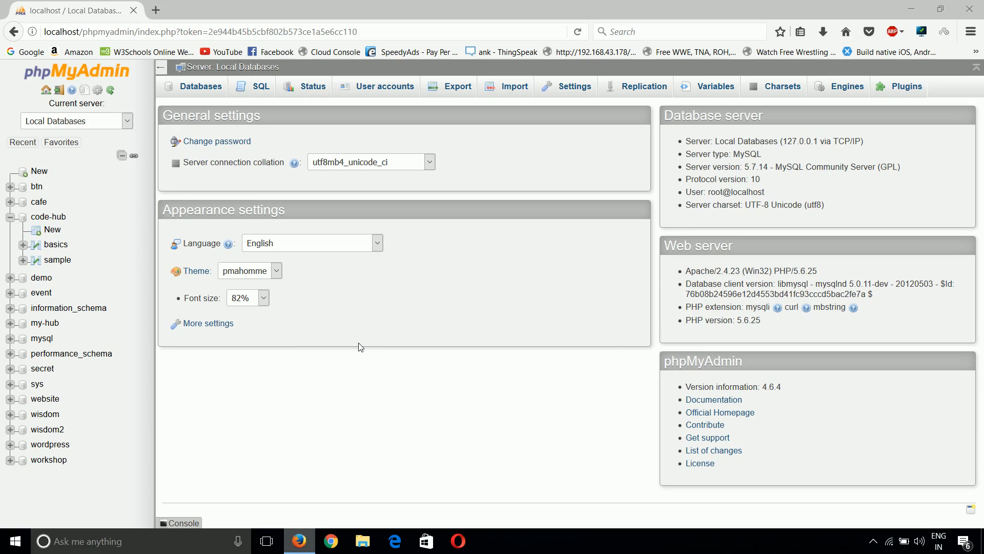
{"action": "mouse_move", "coordinate": [367, 377]}
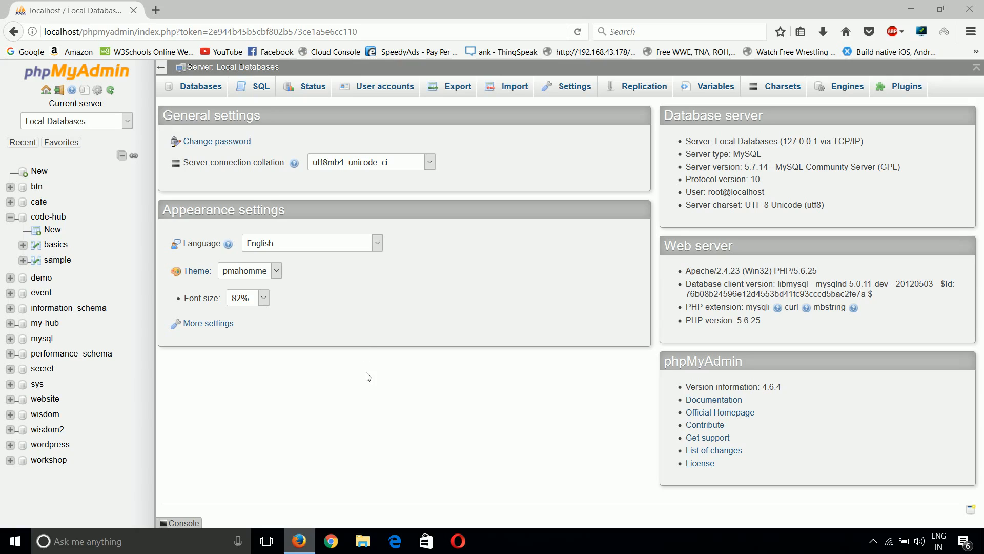
{"action": "mouse_move", "coordinate": [338, 366]}
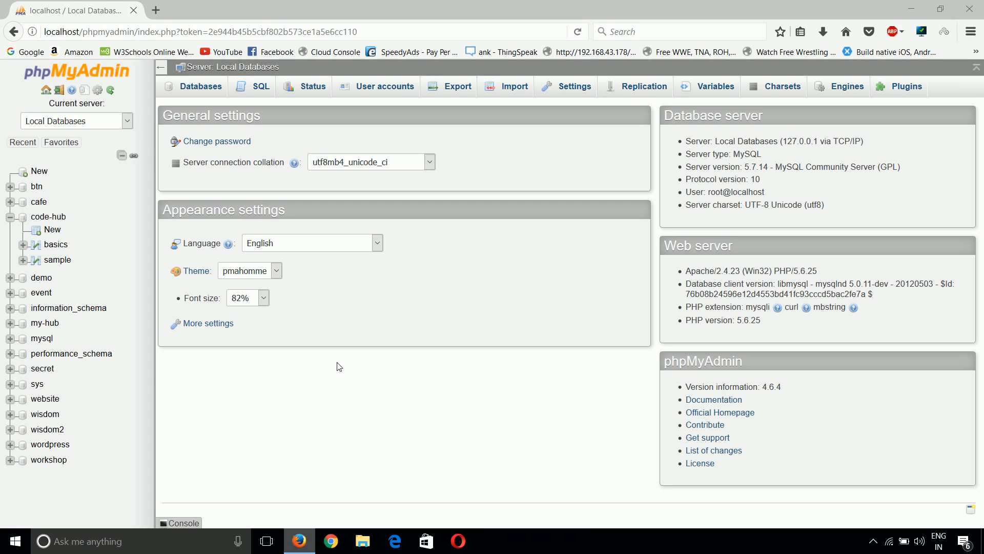
{"action": "mouse_move", "coordinate": [295, 375]}
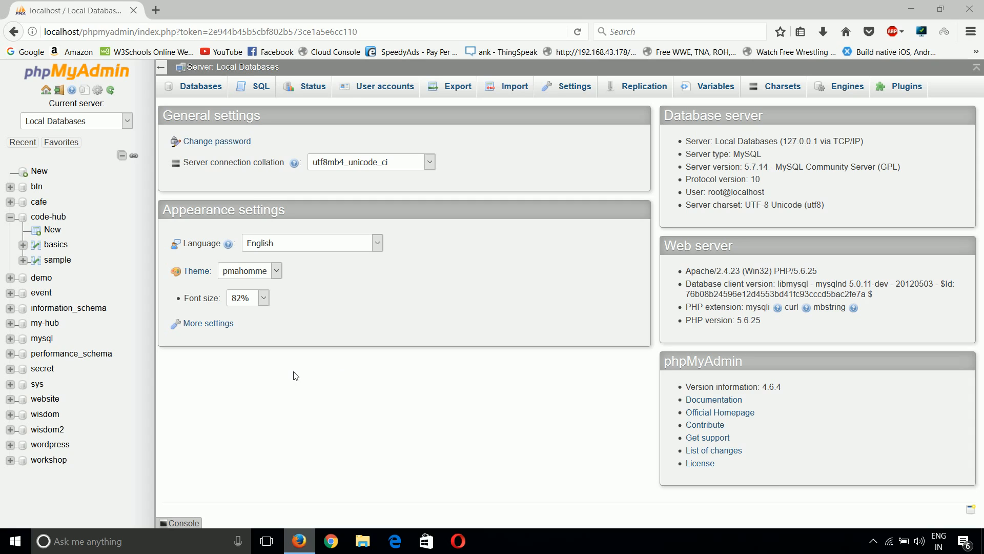
{"action": "mouse_move", "coordinate": [424, 376]}
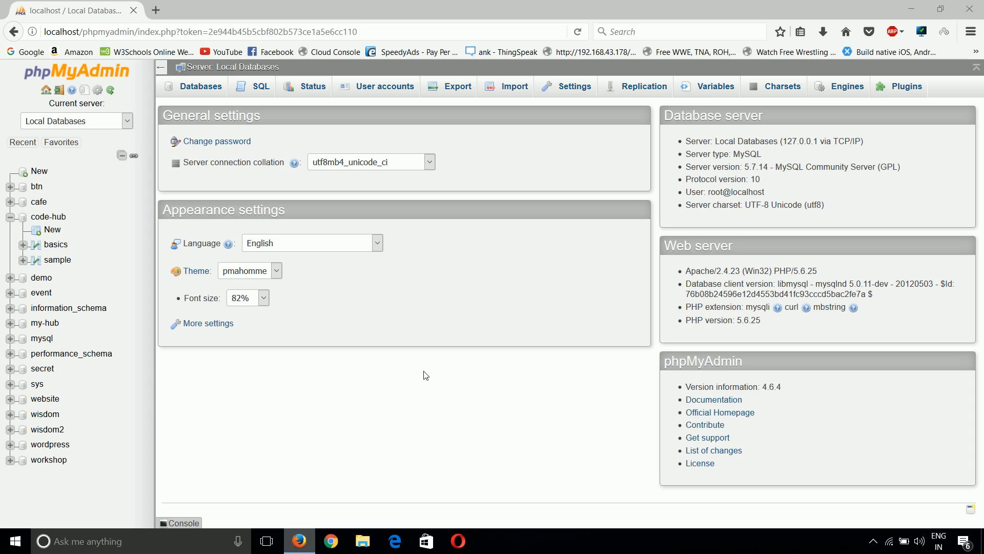
{"action": "mouse_move", "coordinate": [2, 144]}
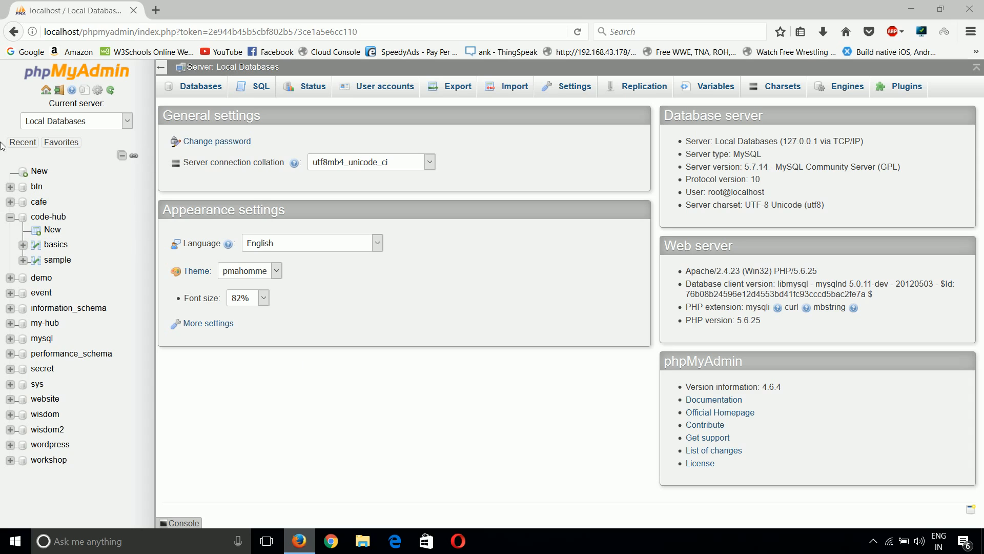
Browse the code-hub database's sample table, showing row id 1, name Code
{"action": "left_click", "coordinate": [48, 217]}
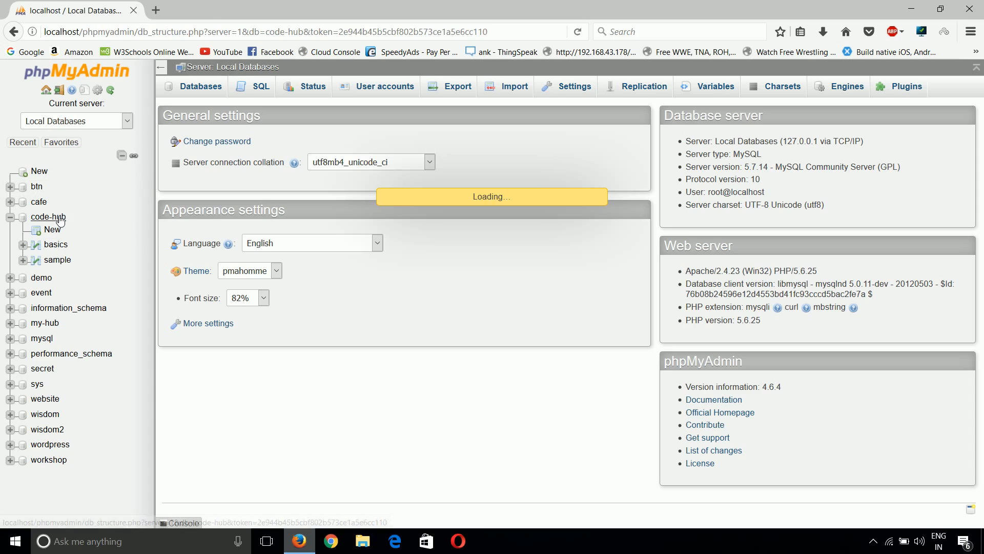
{"action": "left_click", "coordinate": [48, 217]}
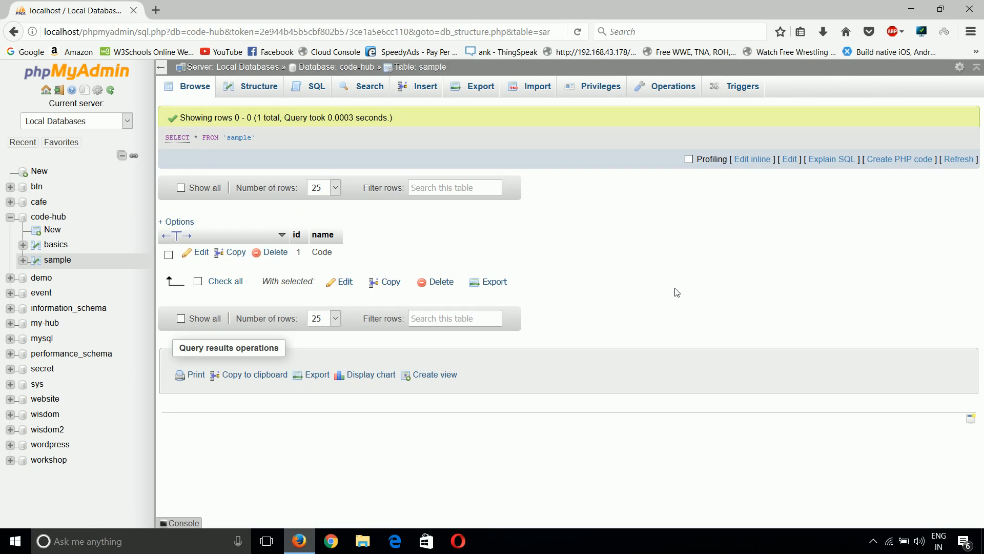
{"action": "mouse_move", "coordinate": [314, 231]}
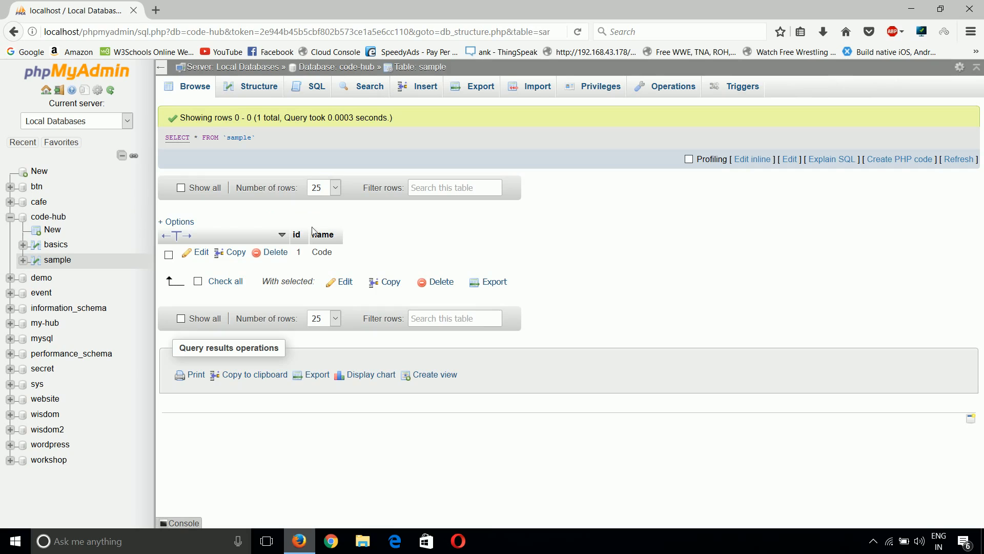
{"action": "mouse_move", "coordinate": [480, 246]}
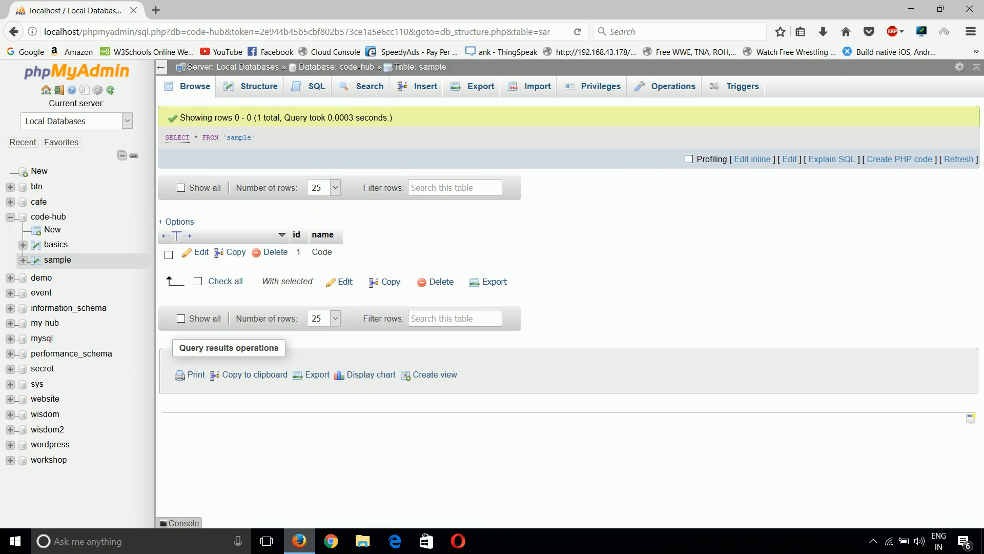
Show the sample table's Structure page listing id int(11) and name varchar(20)
{"action": "left_click", "coordinate": [256, 87]}
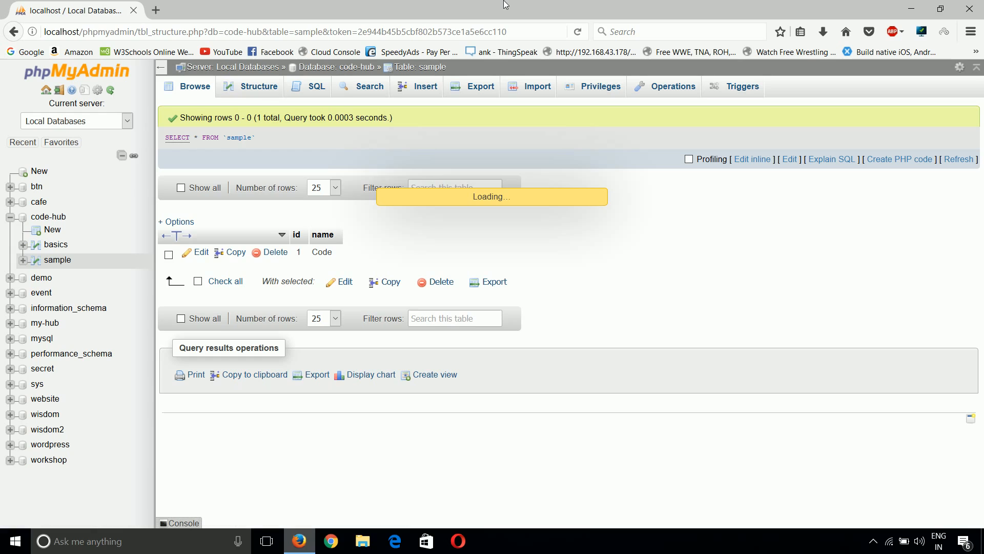
{"action": "left_click", "coordinate": [257, 86]}
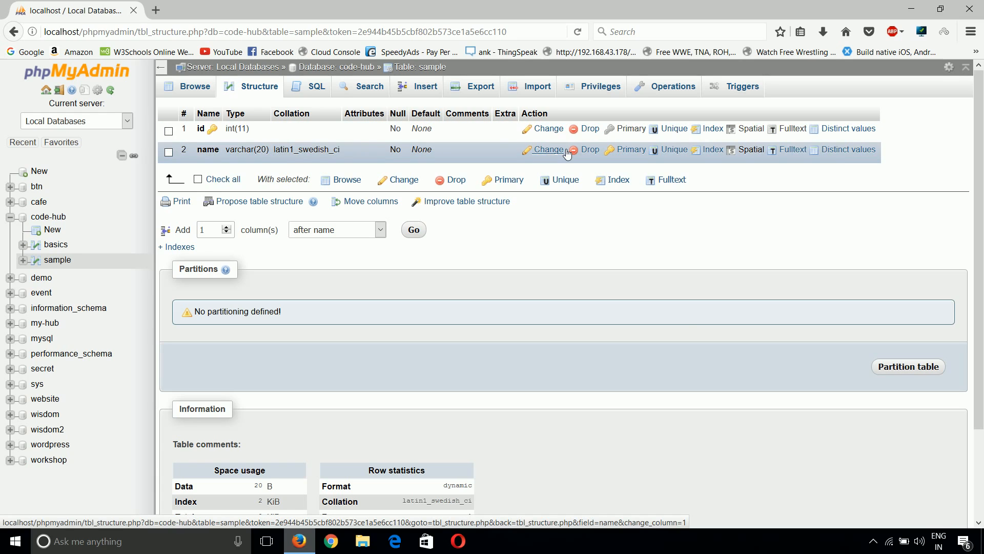
Change the name column's length from 20 to 30 and save the alteration
{"action": "left_click", "coordinate": [547, 149]}
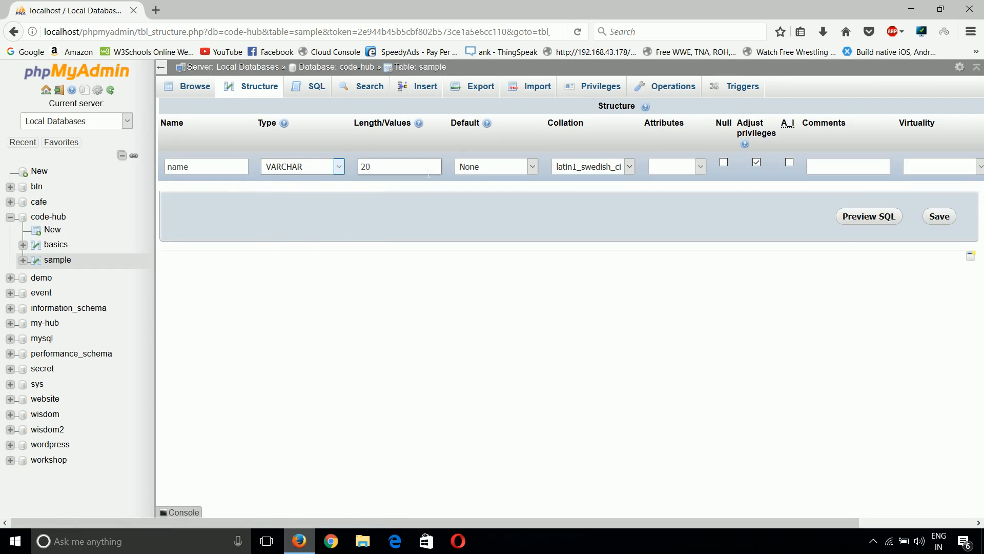
{"action": "left_click", "coordinate": [495, 166]}
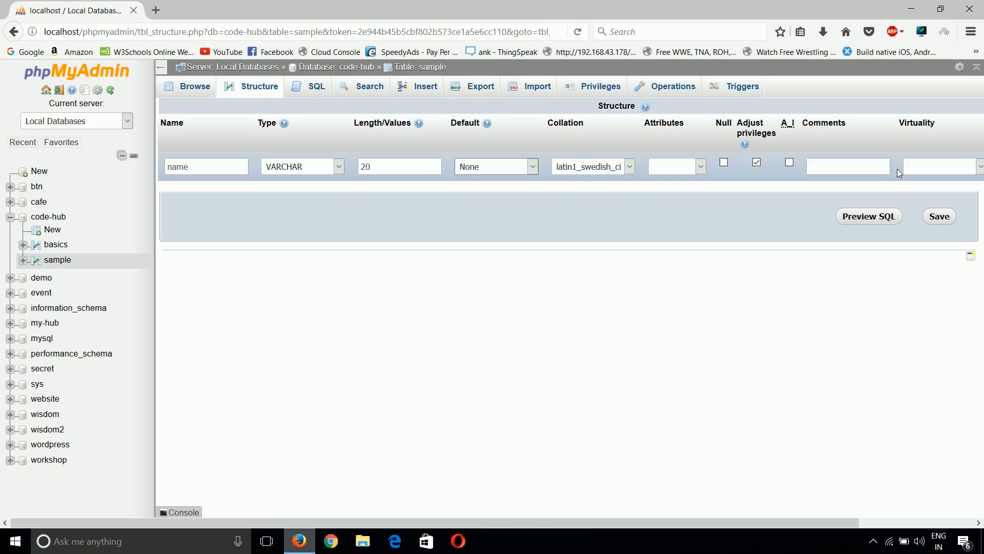
{"action": "left_click", "coordinate": [847, 166]}
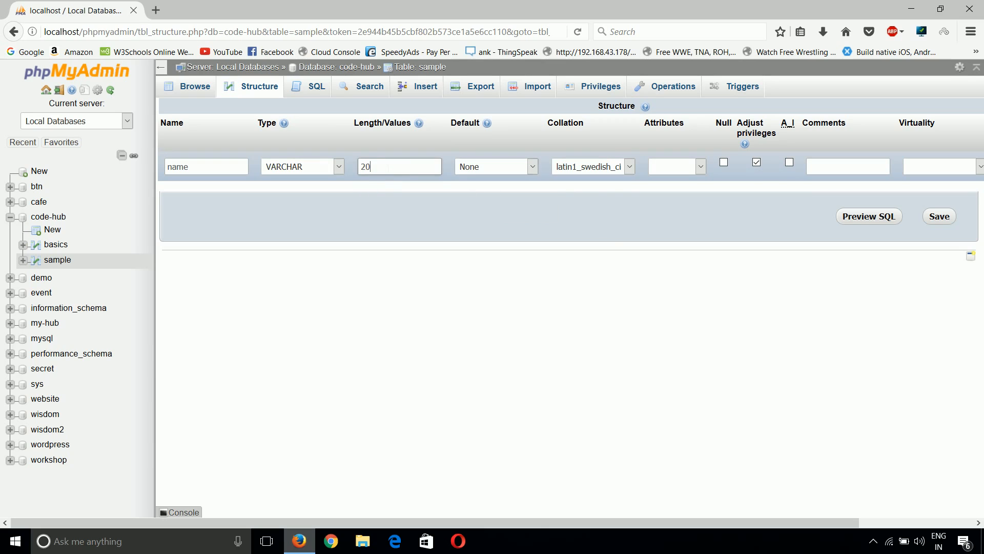
{"action": "type", "text": "3"}
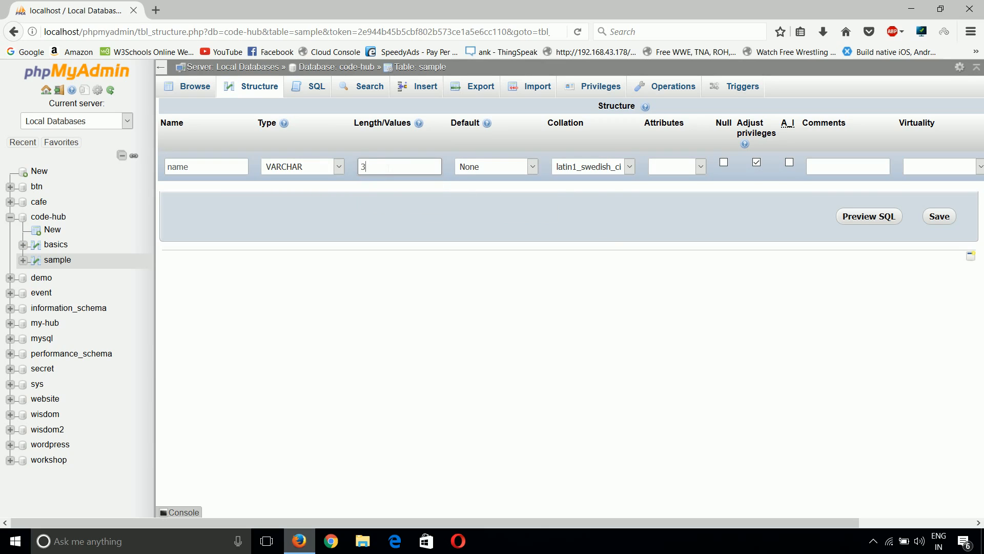
{"action": "type", "text": "0"}
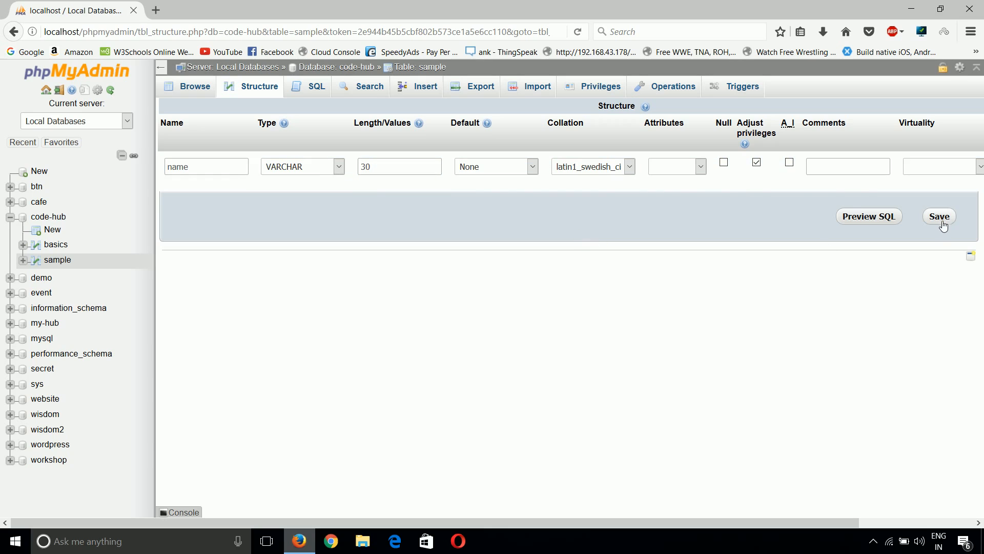
{"action": "left_click", "coordinate": [939, 217]}
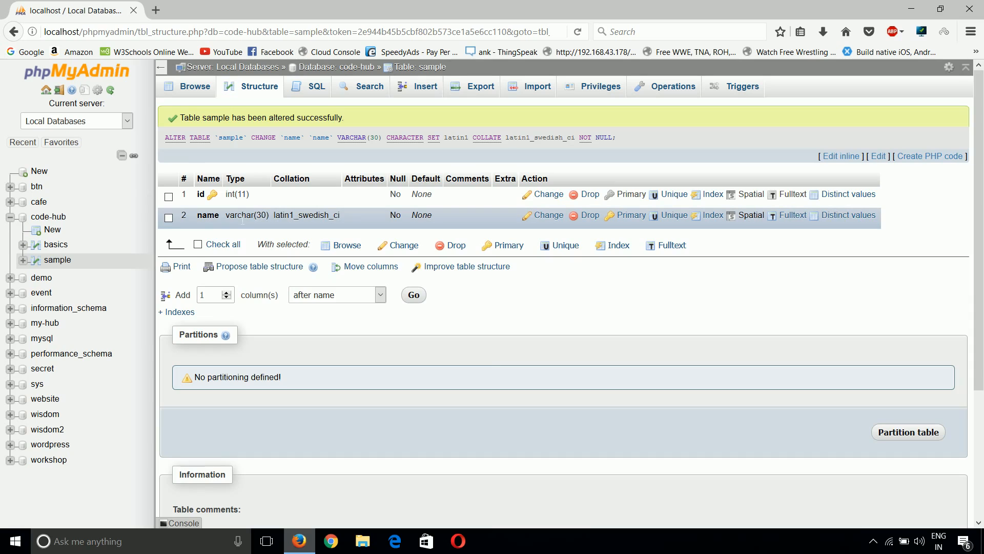
Browse the sample table's rows, still one row: id 1, name Code
{"action": "left_click", "coordinate": [195, 86]}
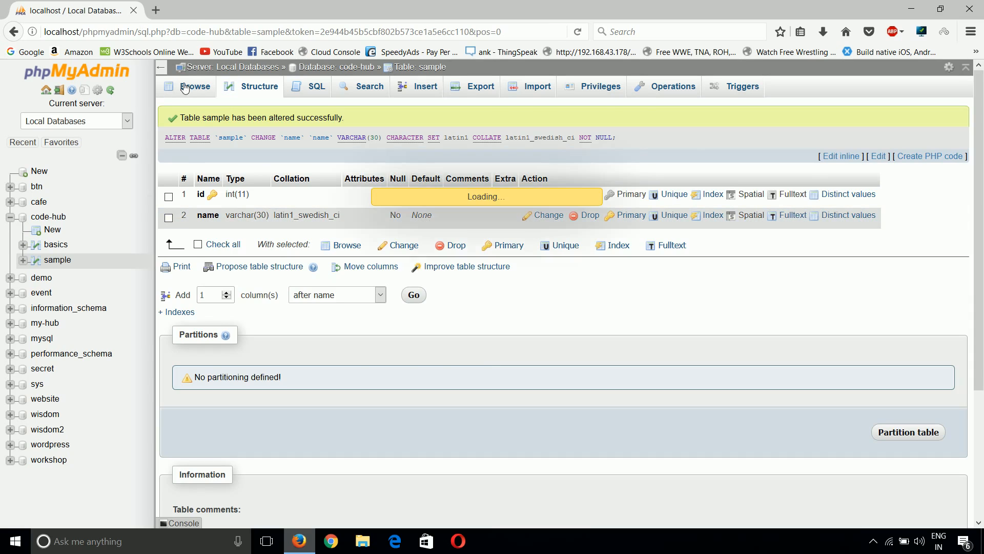
{"action": "left_click", "coordinate": [196, 86]}
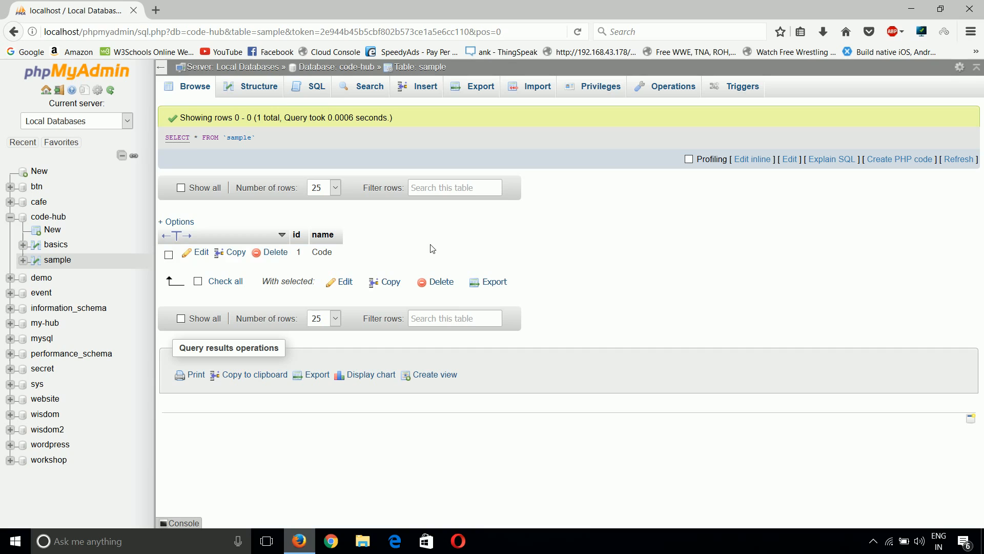
{"action": "mouse_move", "coordinate": [331, 245]}
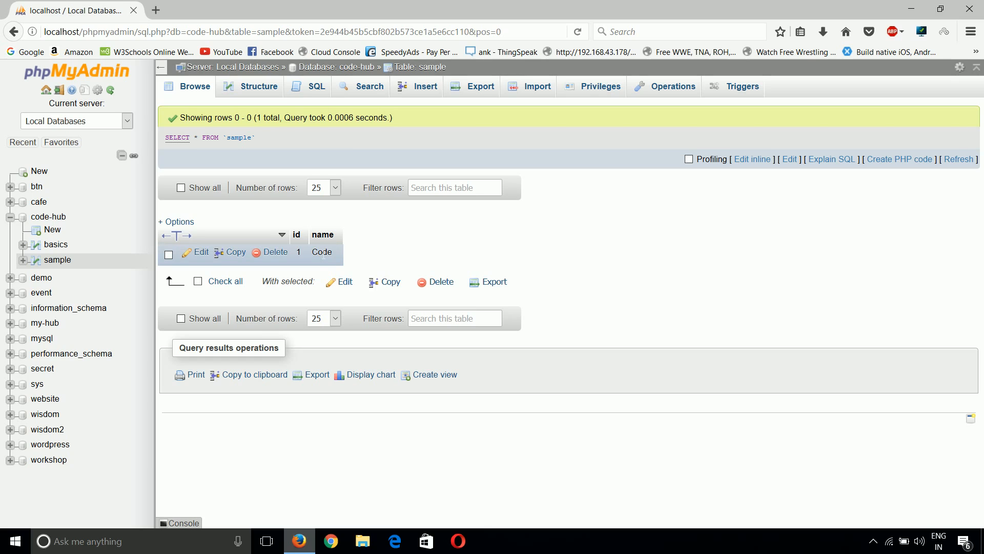
{"action": "mouse_move", "coordinate": [257, 86]}
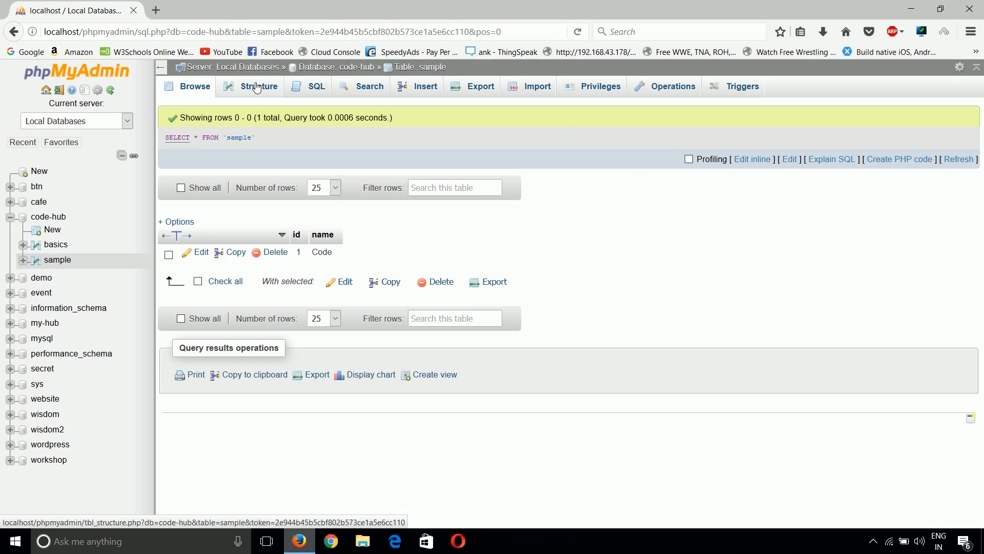
Check the Structure page shows name as varchar(30)
{"action": "left_click", "coordinate": [257, 86]}
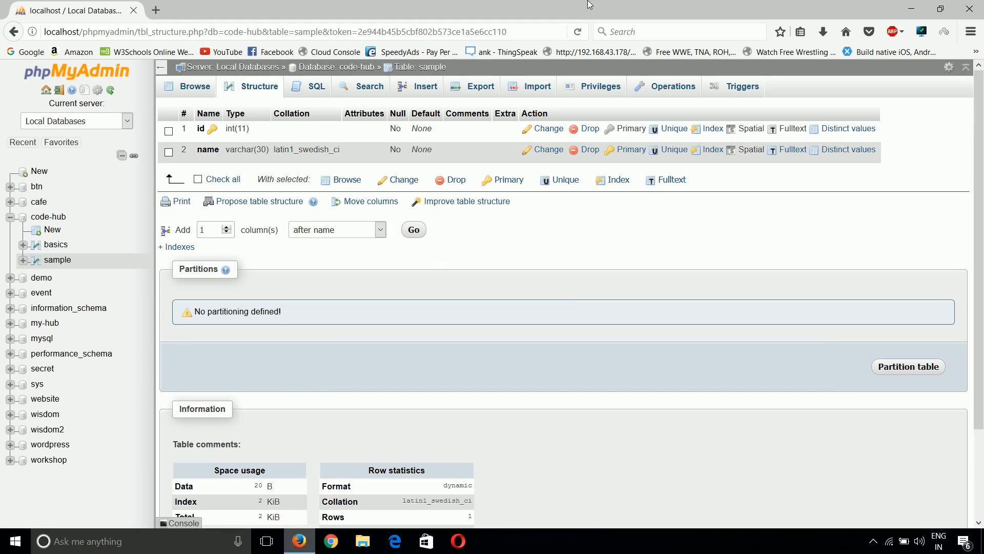
{"action": "mouse_move", "coordinate": [487, 109]}
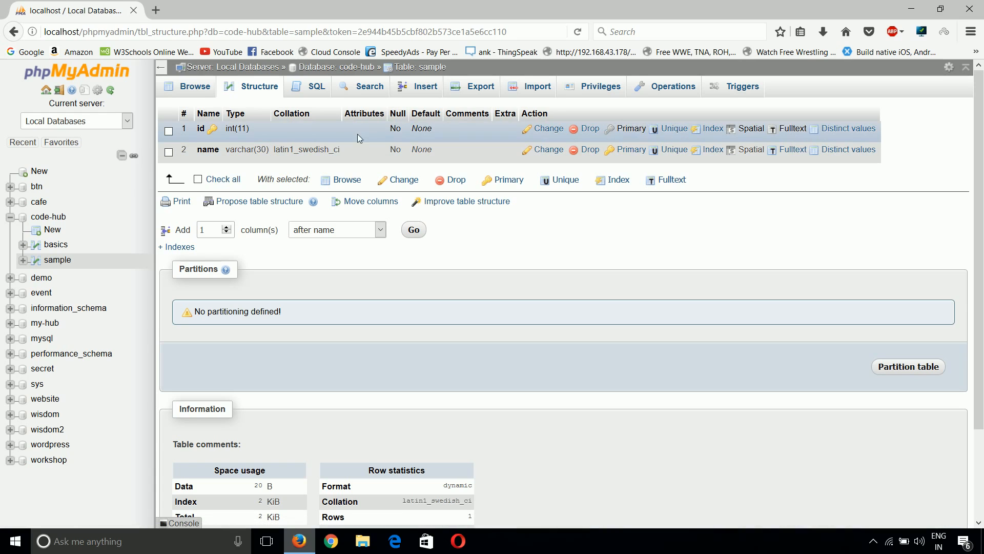
Browse the sample table's single row, id 1 with name Code
{"action": "left_click", "coordinate": [195, 86]}
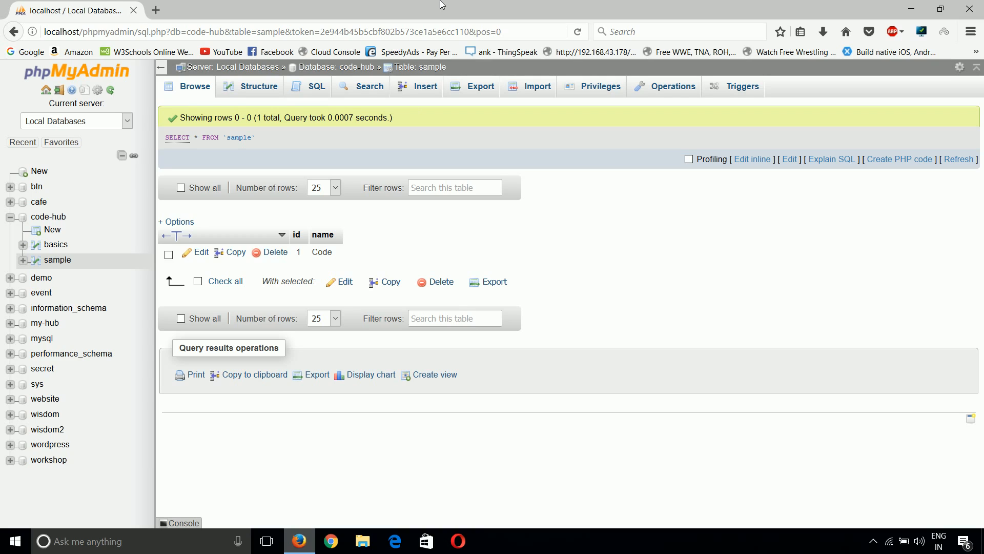
{"action": "mouse_move", "coordinate": [420, 6]}
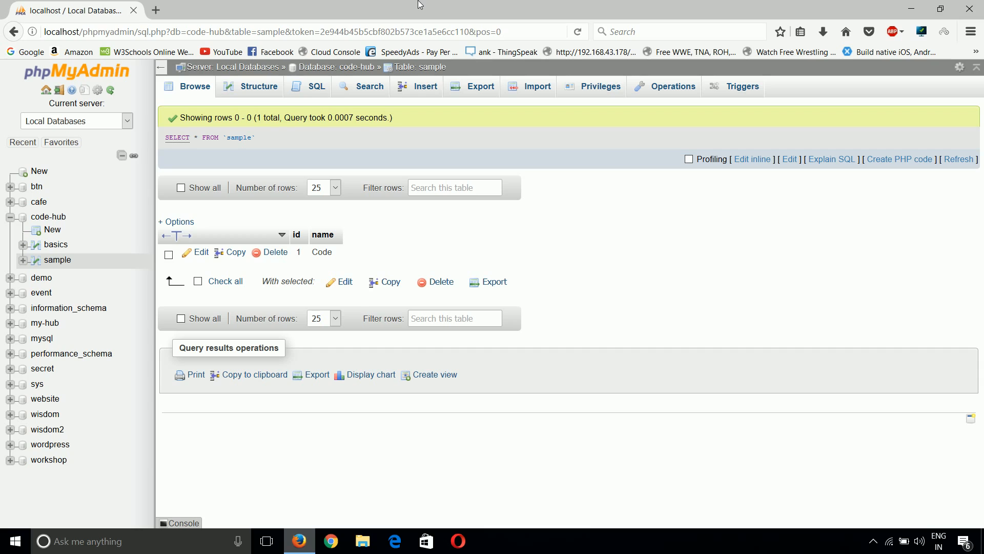
{"action": "mouse_move", "coordinate": [511, 5]}
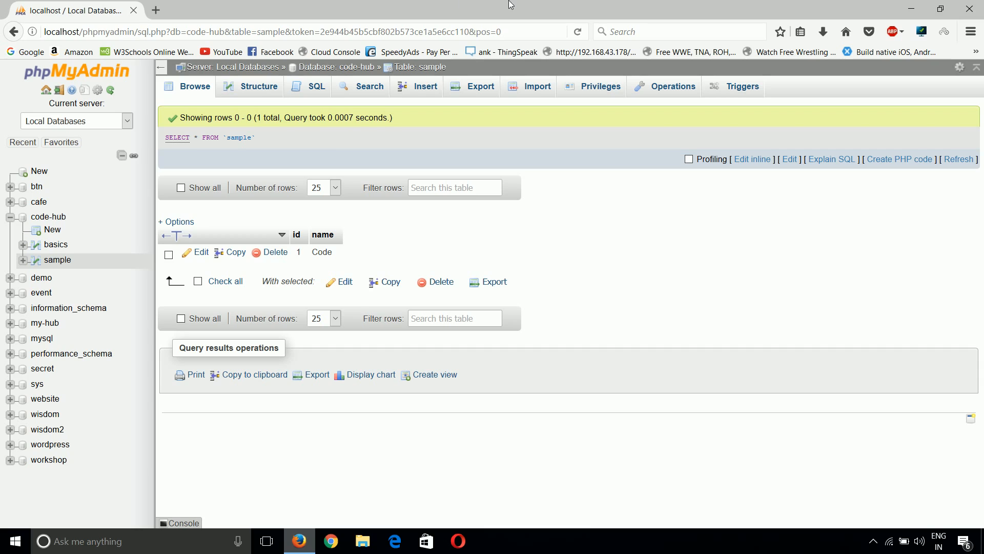
{"action": "mouse_move", "coordinate": [322, 159]}
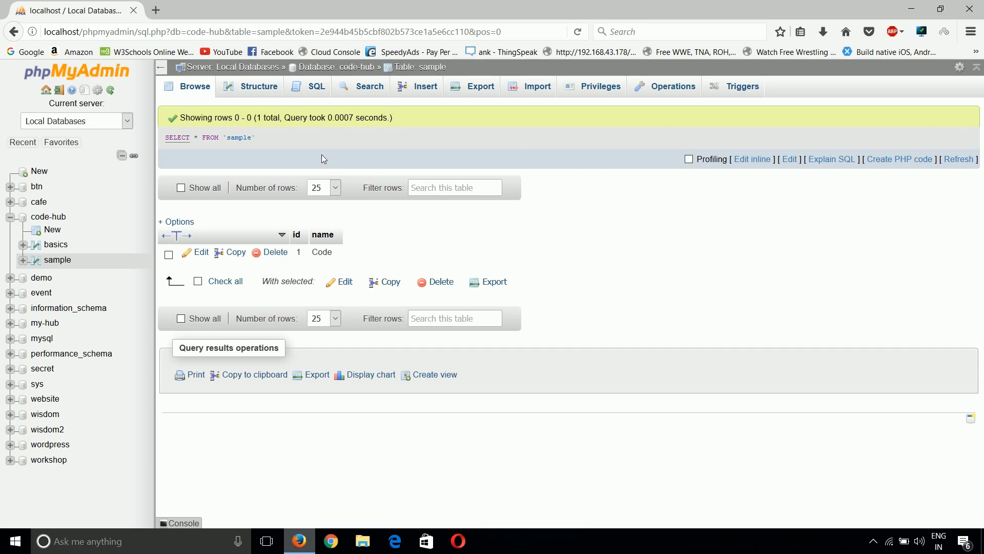